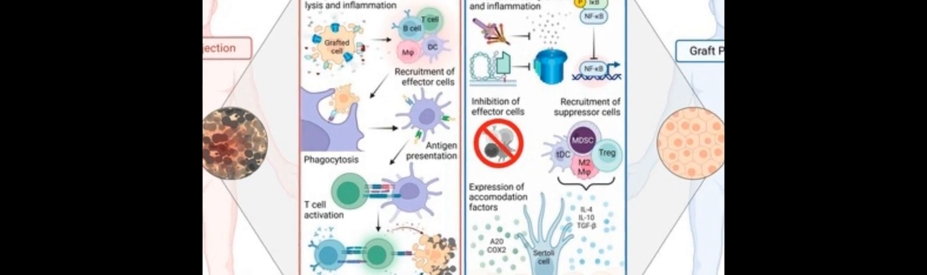
pyautogui.scroll(-3)
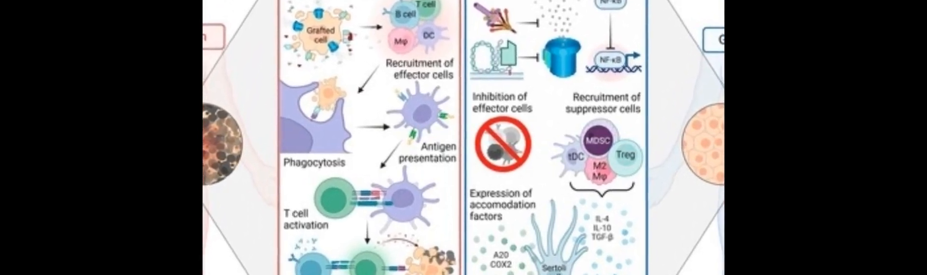
pyautogui.scroll(-3)
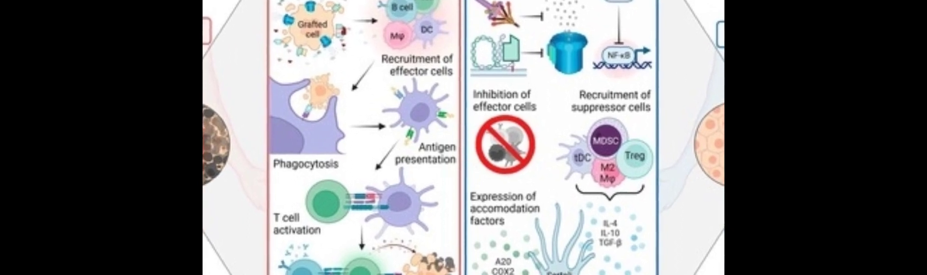